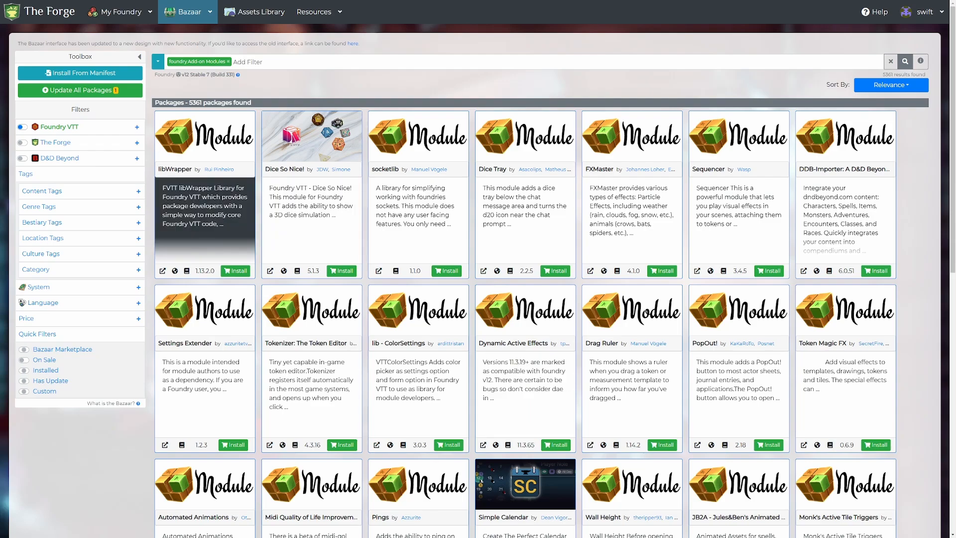
# - Filter The Forge Bazaar modules by '3D' and install Baileywiki 3D
pyautogui.click(183, 11)
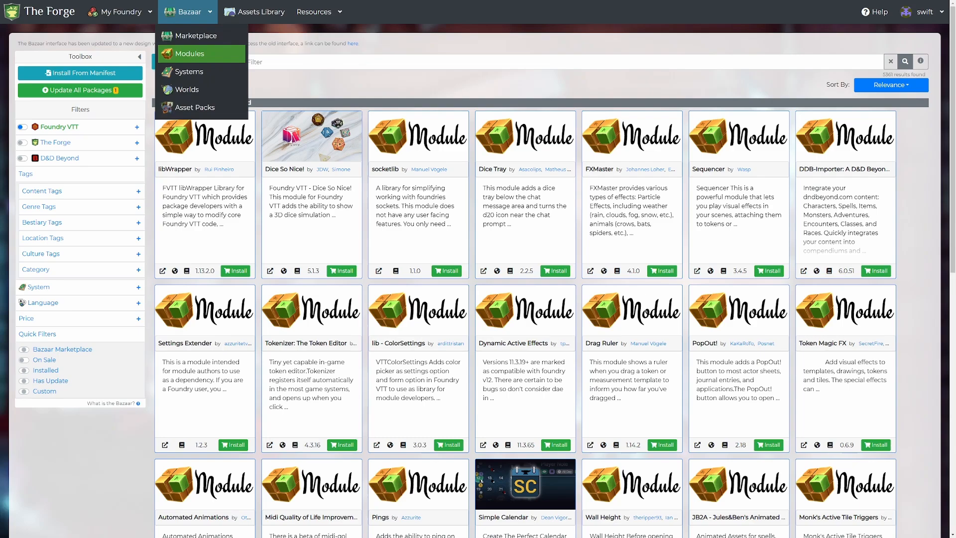
pyautogui.click(190, 54)
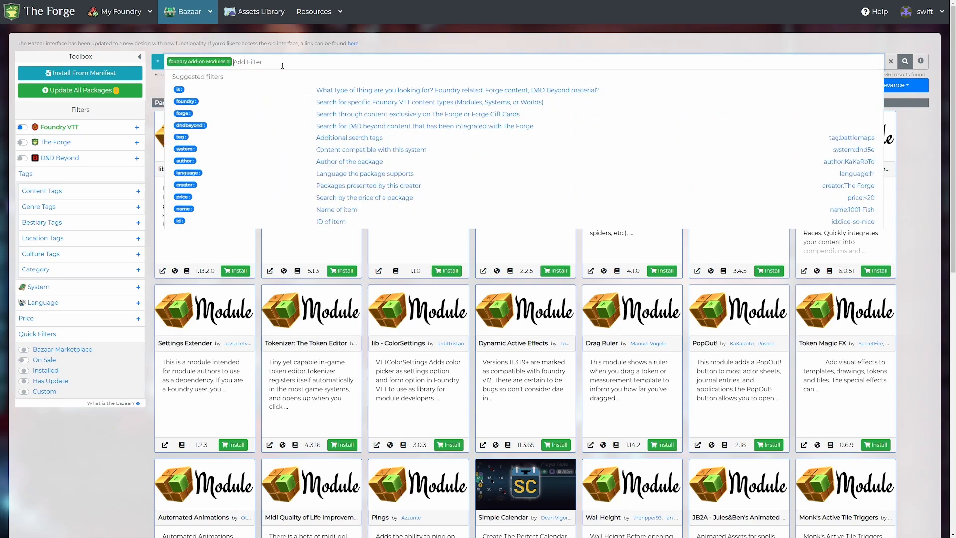
pyautogui.write('3D')
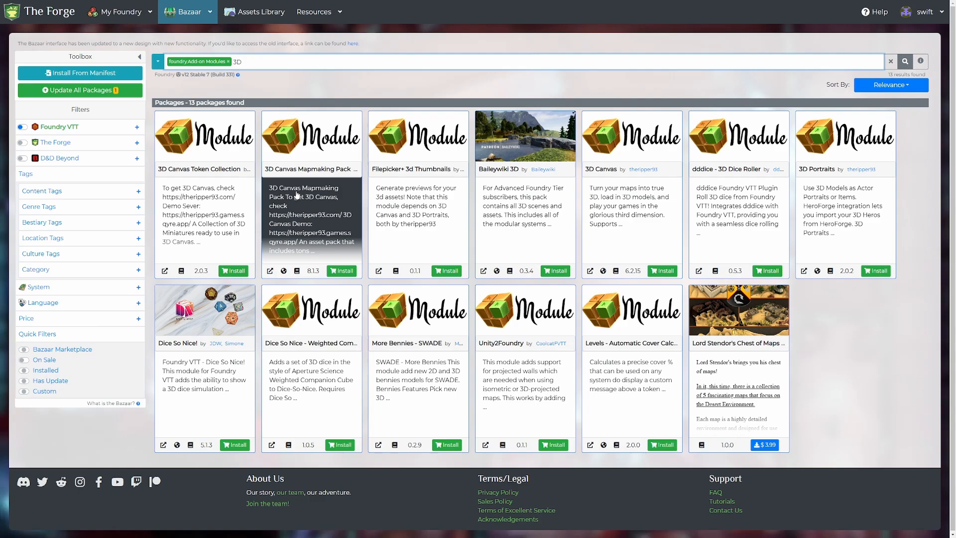
pyautogui.moveTo(845, 216)
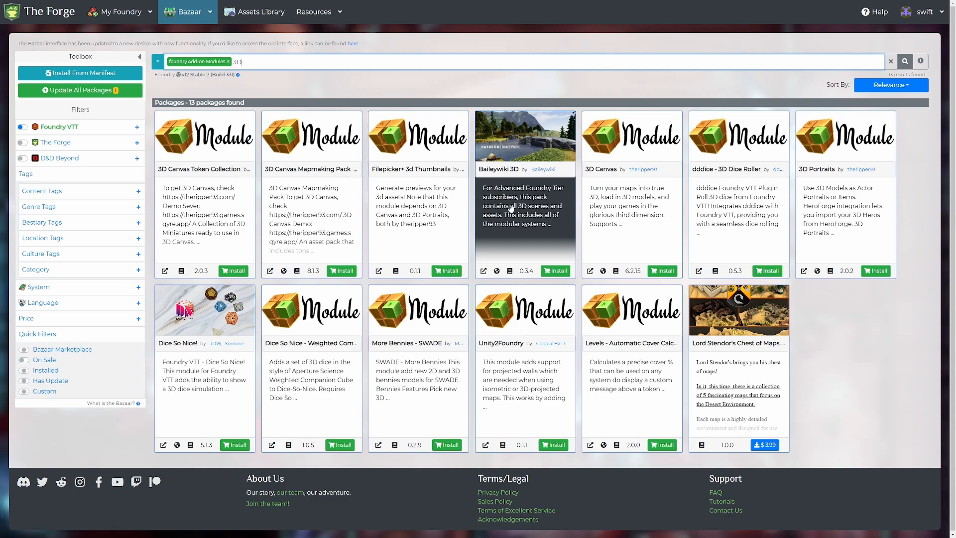
pyautogui.moveTo(523, 230)
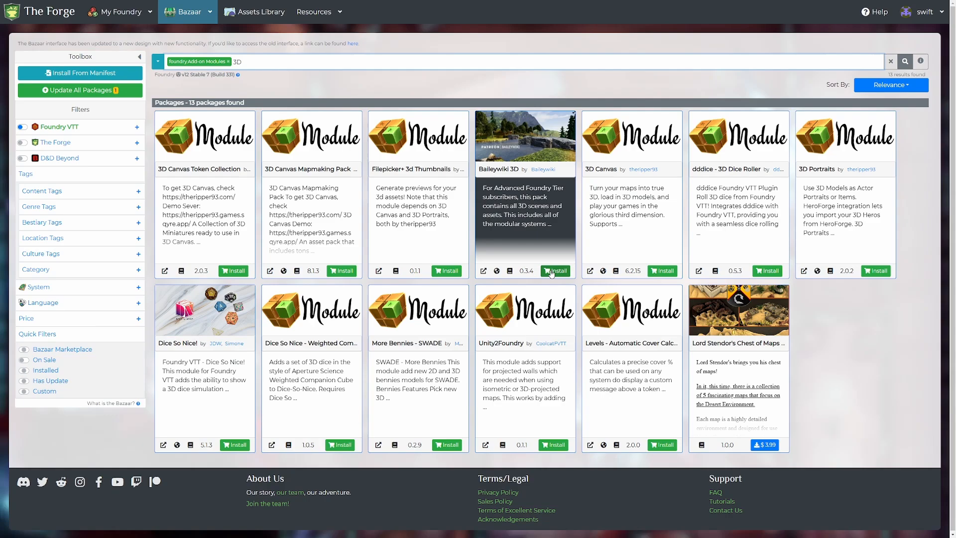
pyautogui.click(554, 271)
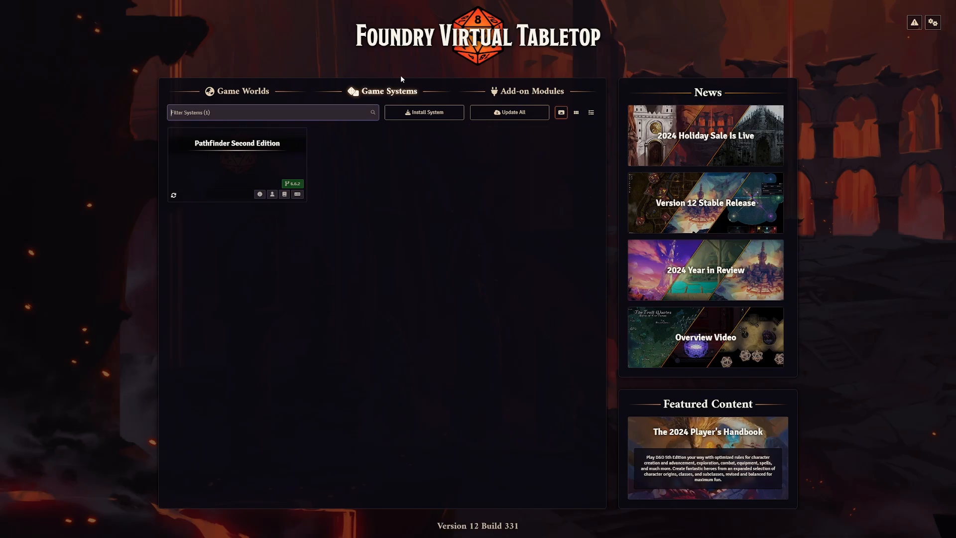
# - Show the Add-on Modules tab listing Baileywiki 3D, 3D Canvas and Levels
pyautogui.click(527, 90)
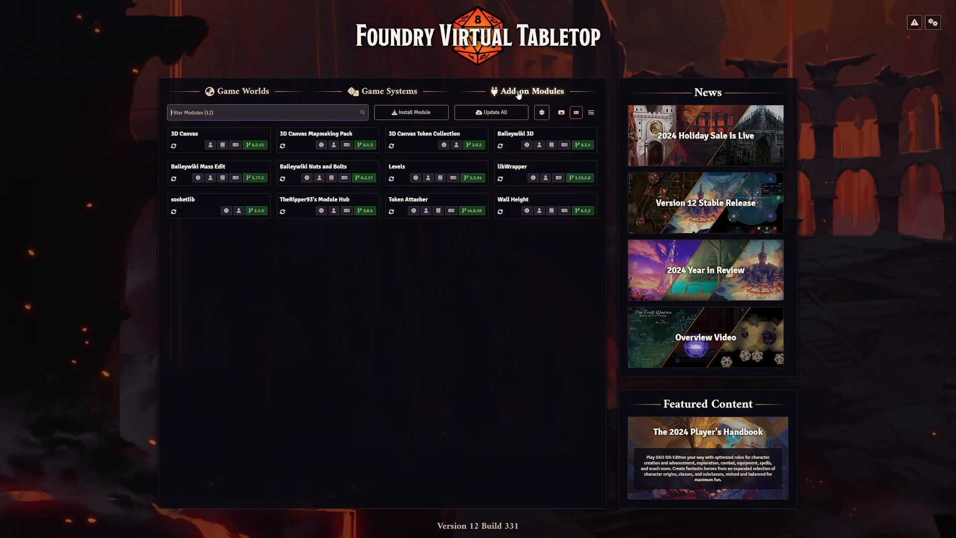
pyautogui.moveTo(534, 250)
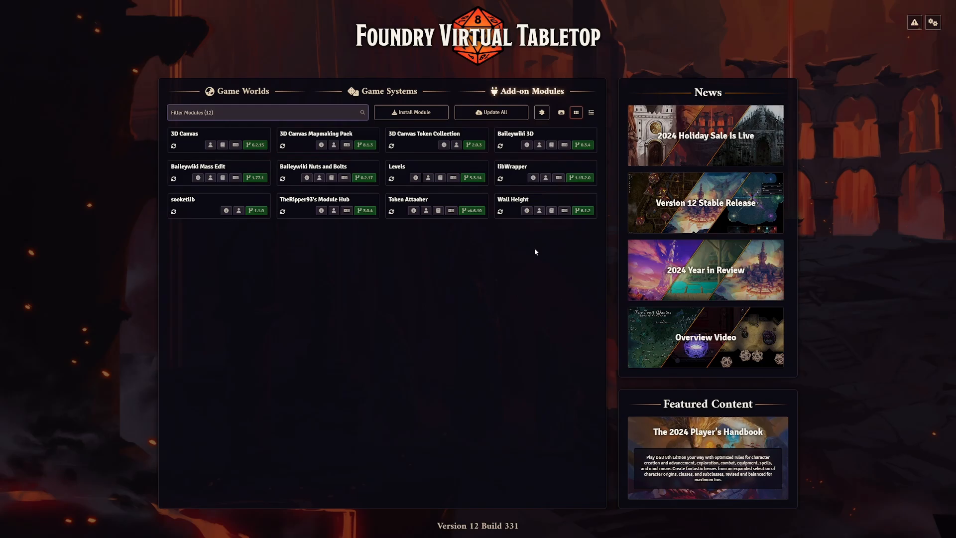
pyautogui.moveTo(296, 263)
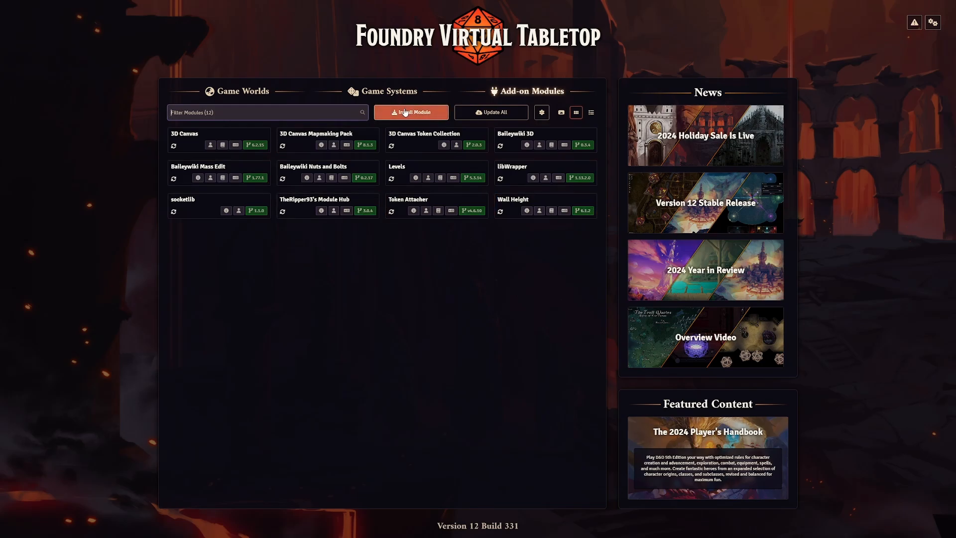
# - Search the module installer for '3D', install 3D Portraits, and close the installer
pyautogui.click(411, 112)
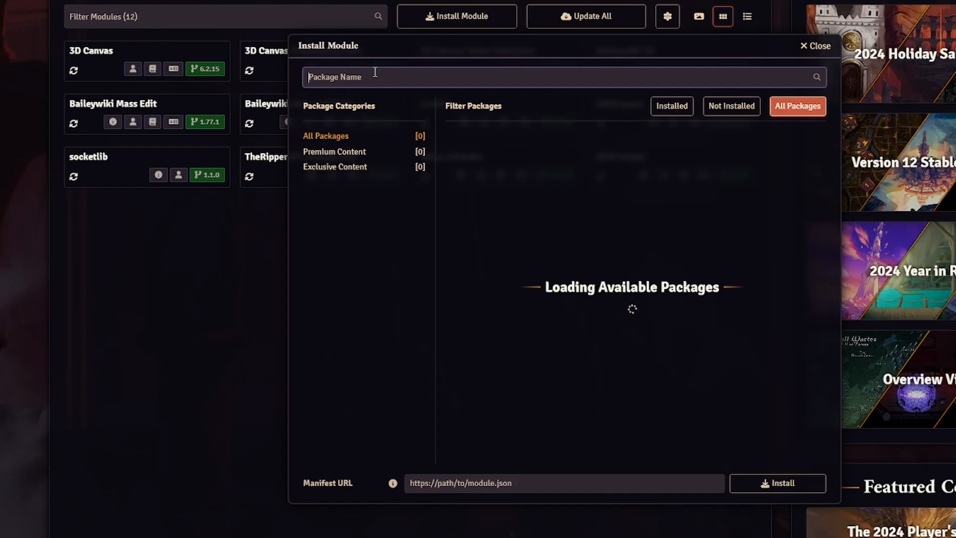
pyautogui.write('3D')
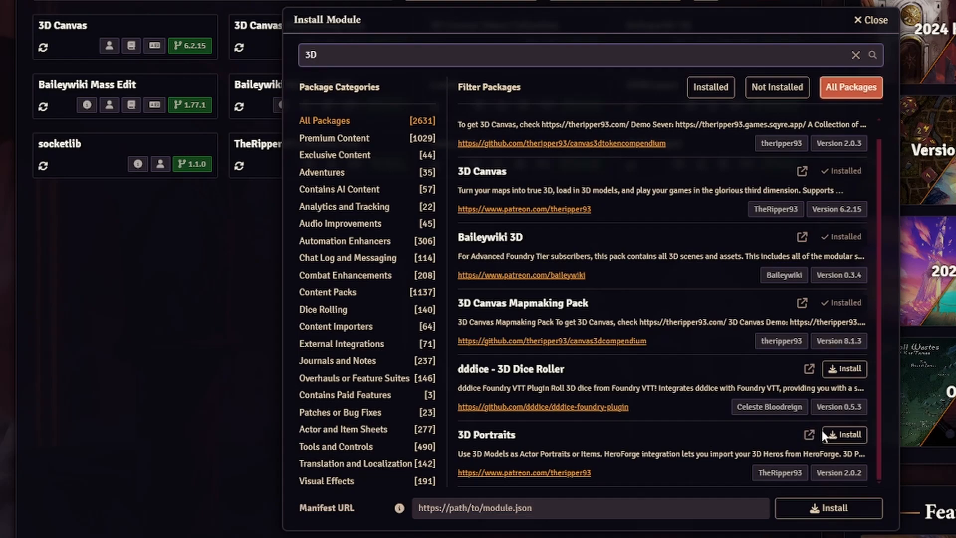
pyautogui.click(844, 434)
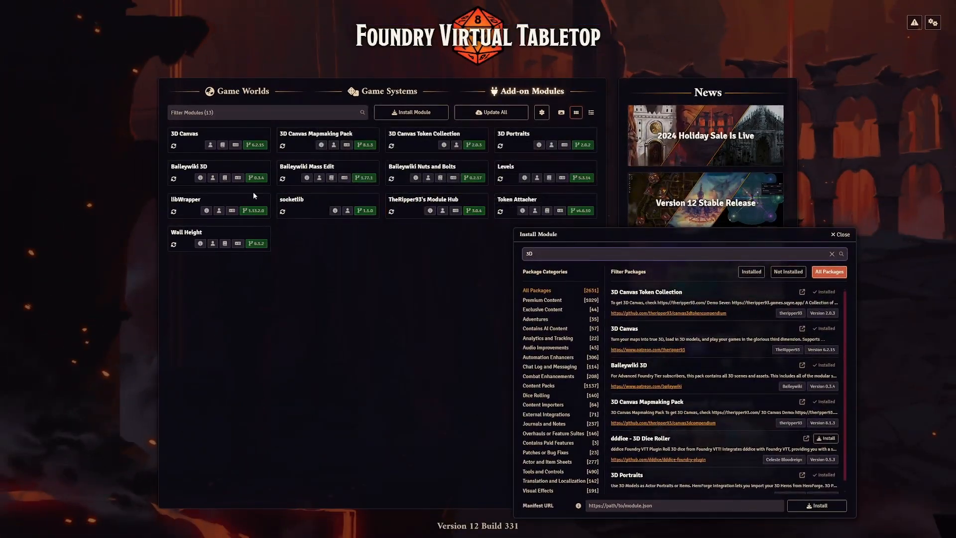
pyautogui.moveTo(312, 174)
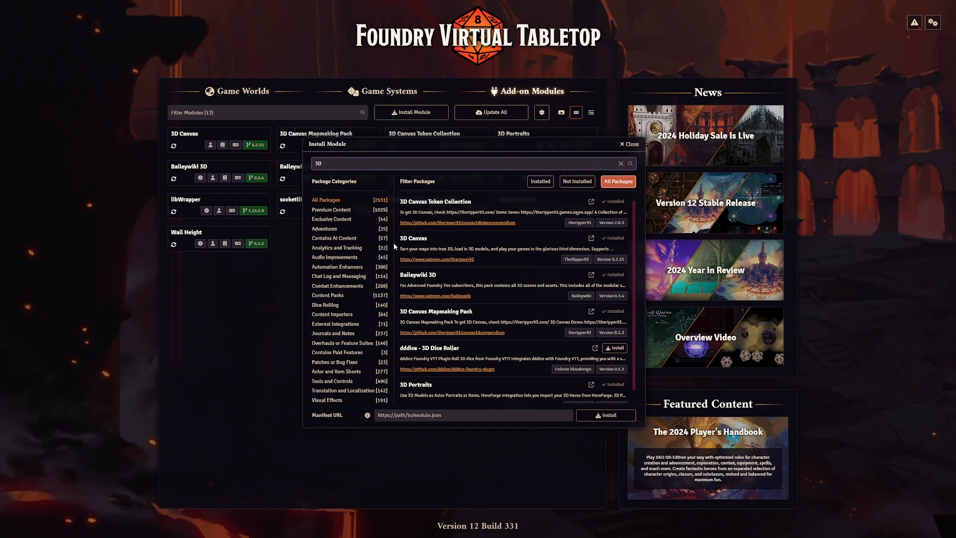
pyautogui.click(628, 144)
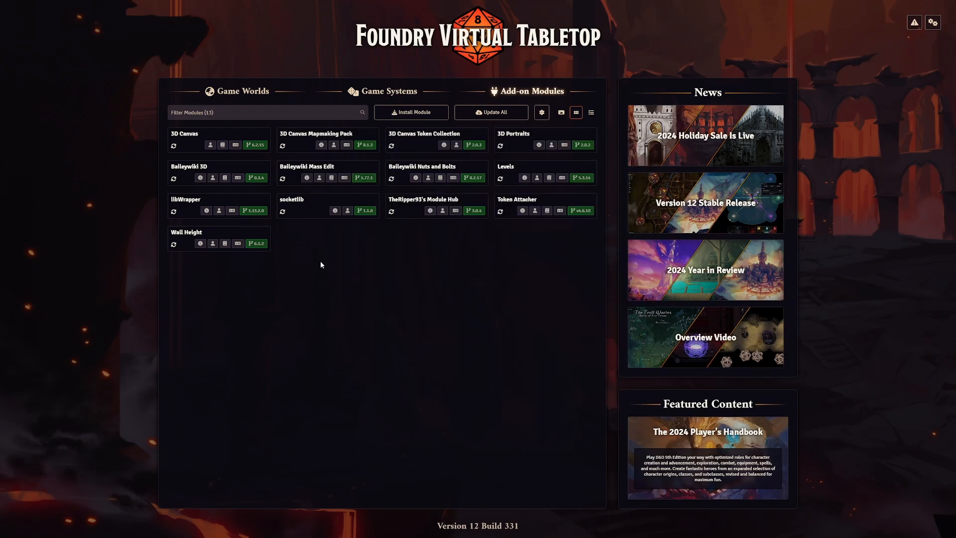
pyautogui.moveTo(318, 262)
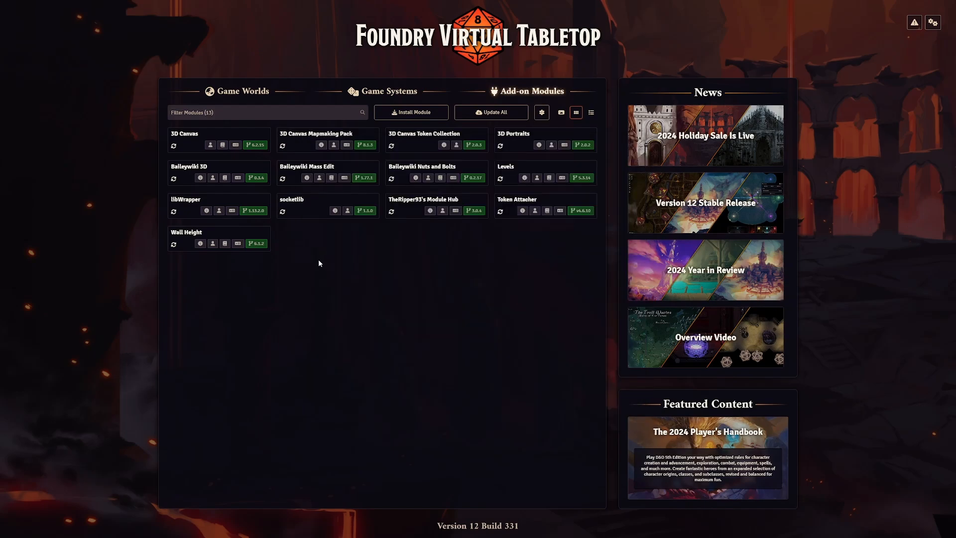
# - Launch the 'How to 3D' world from the Game Worlds tab
pyautogui.click(236, 91)
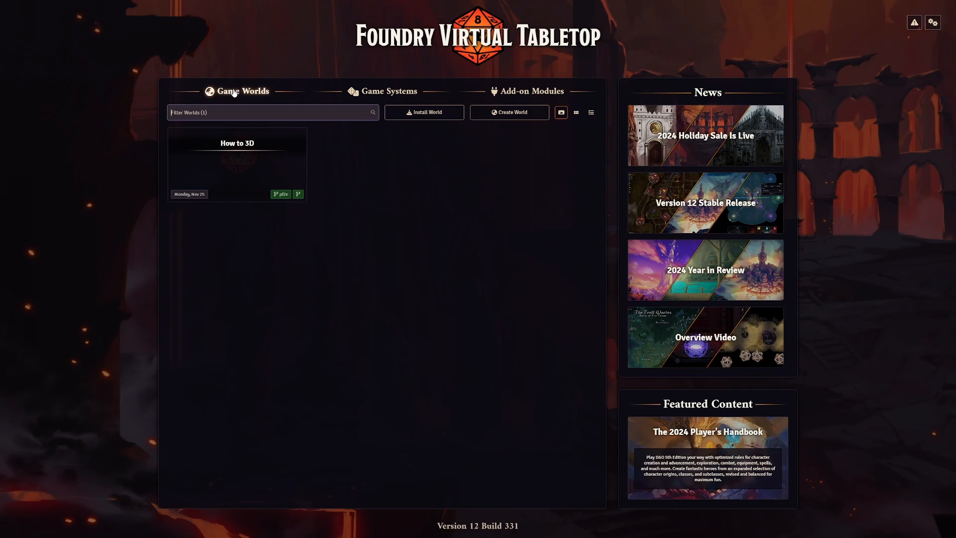
pyautogui.click(237, 165)
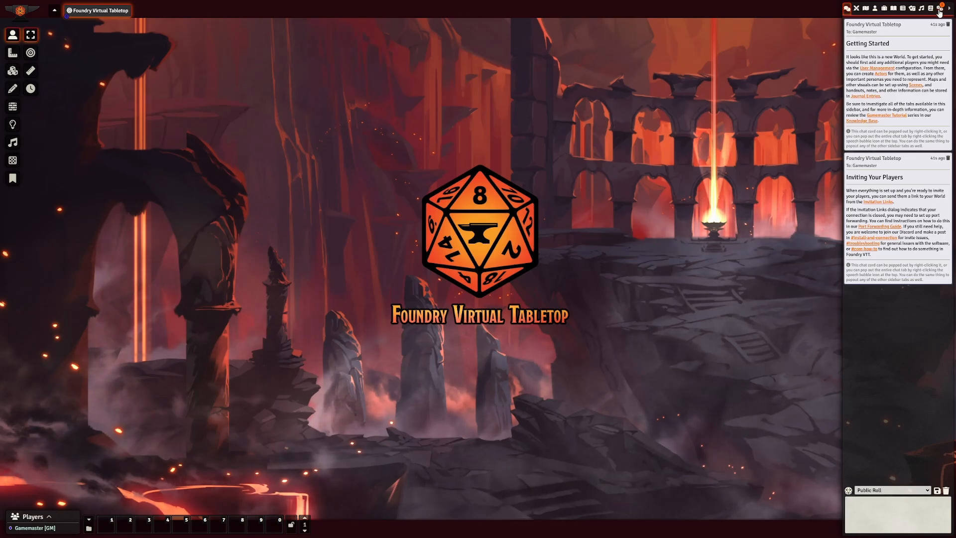
# - Enable 3D Canvas and activate its required dependencies in Manage Modules
pyautogui.click(948, 8)
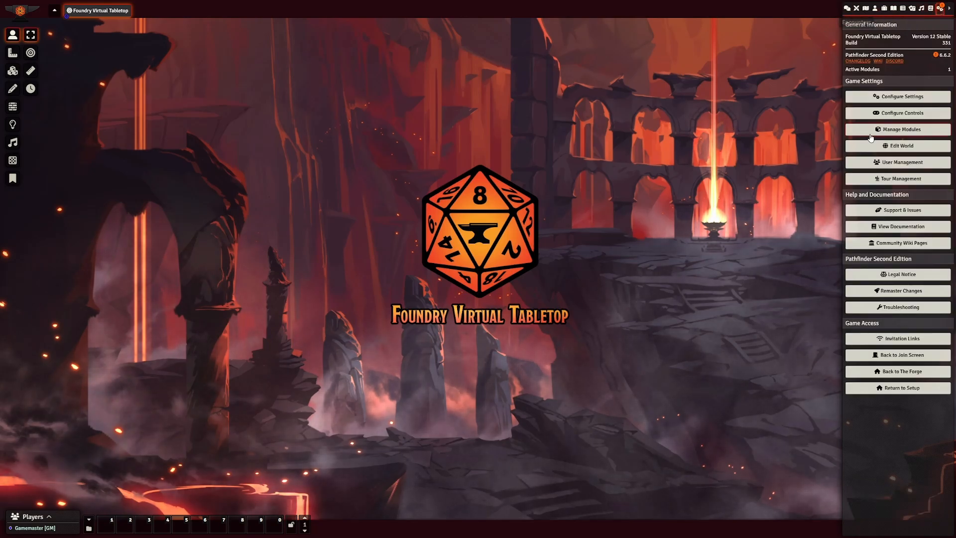
pyautogui.click(896, 130)
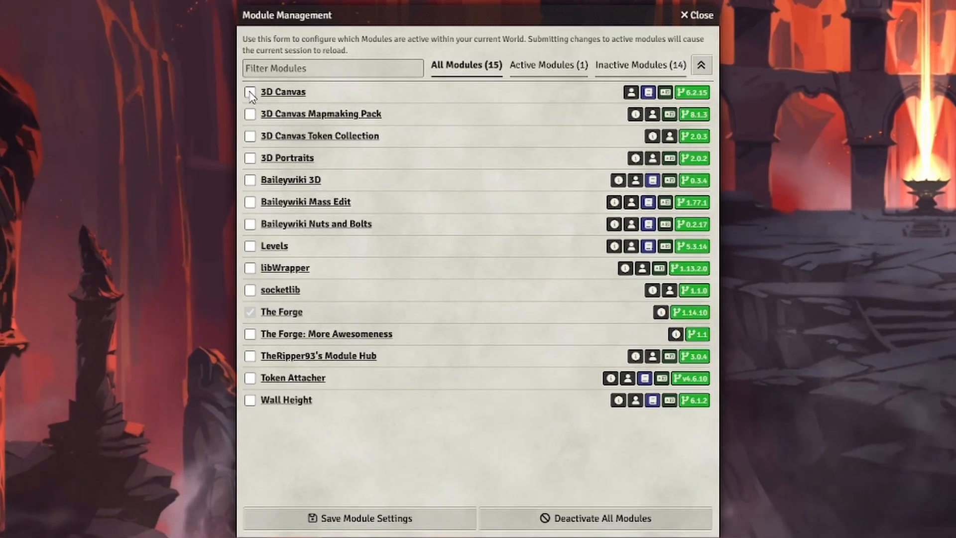
pyautogui.click(250, 93)
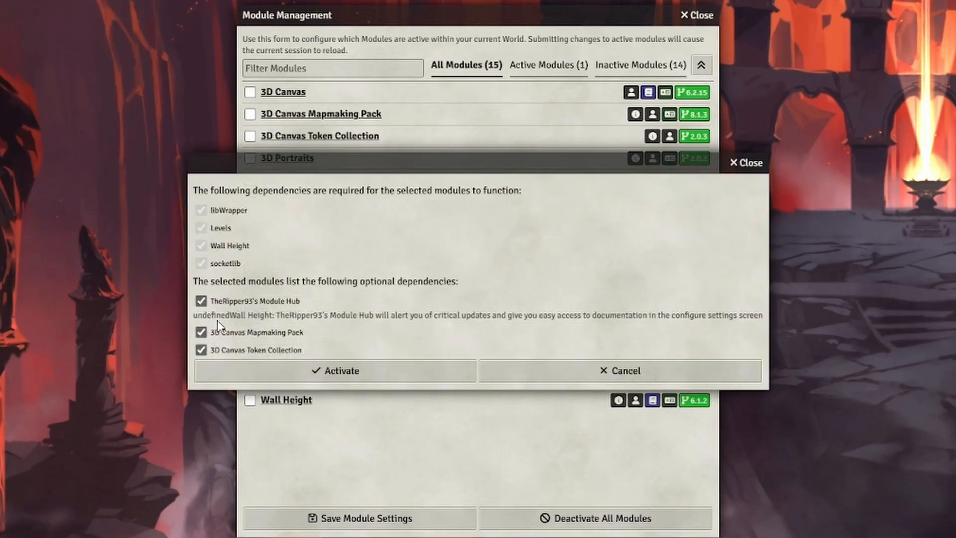
pyautogui.moveTo(438, 294)
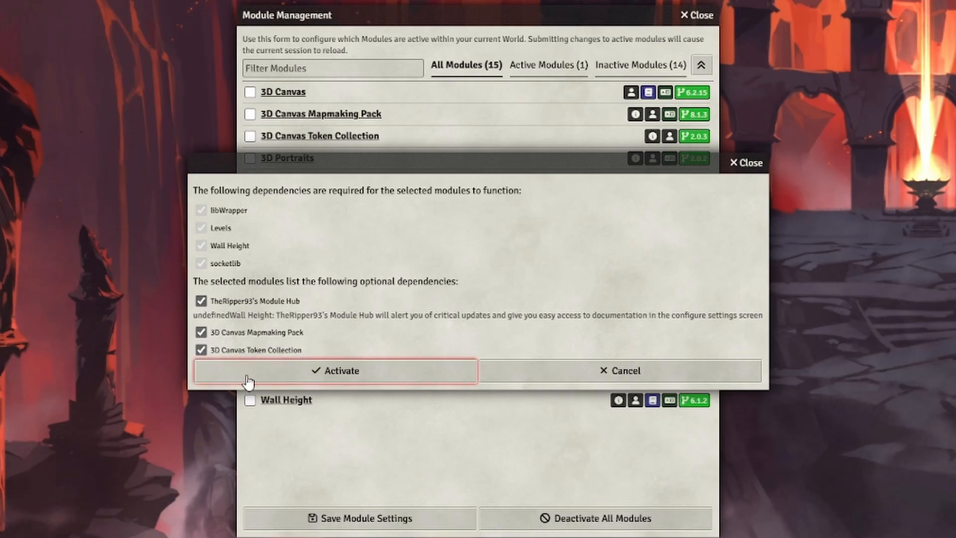
pyautogui.click(334, 371)
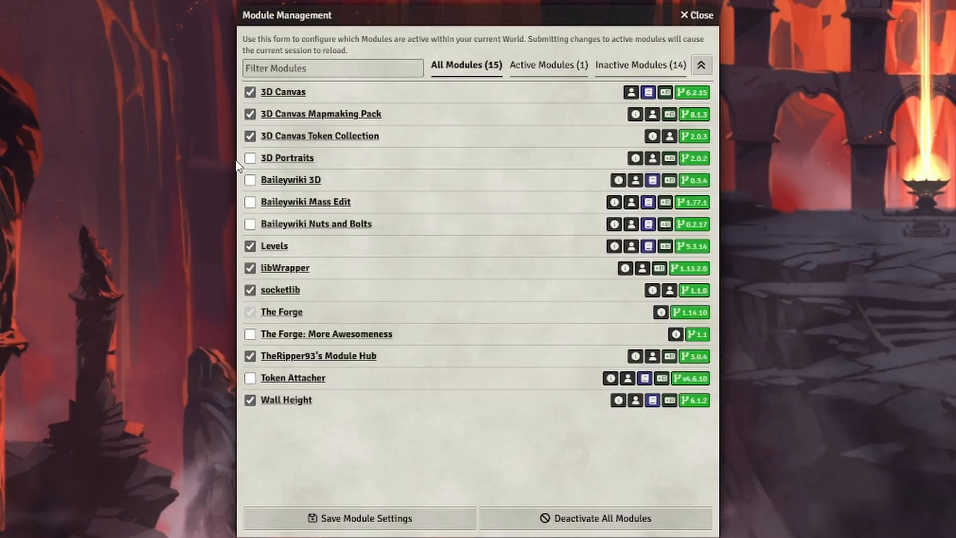
# - Enable 3D Portraits with its dependencies, save module settings, and reload the world
pyautogui.click(249, 158)
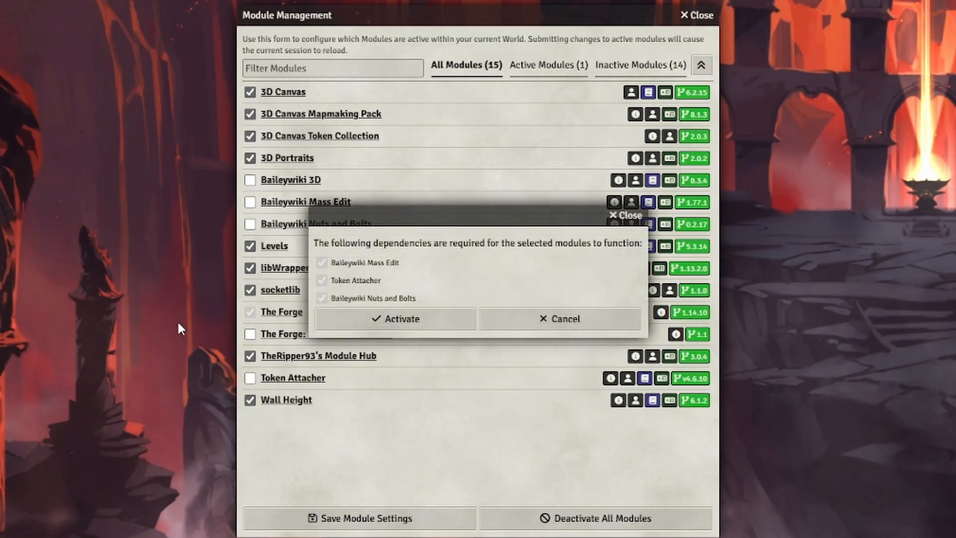
pyautogui.click(395, 318)
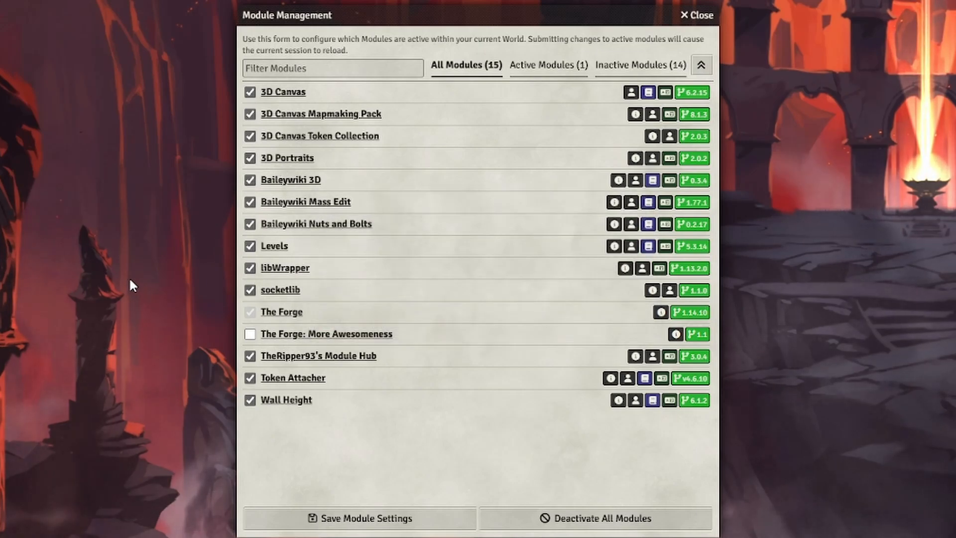
pyautogui.moveTo(347, 484)
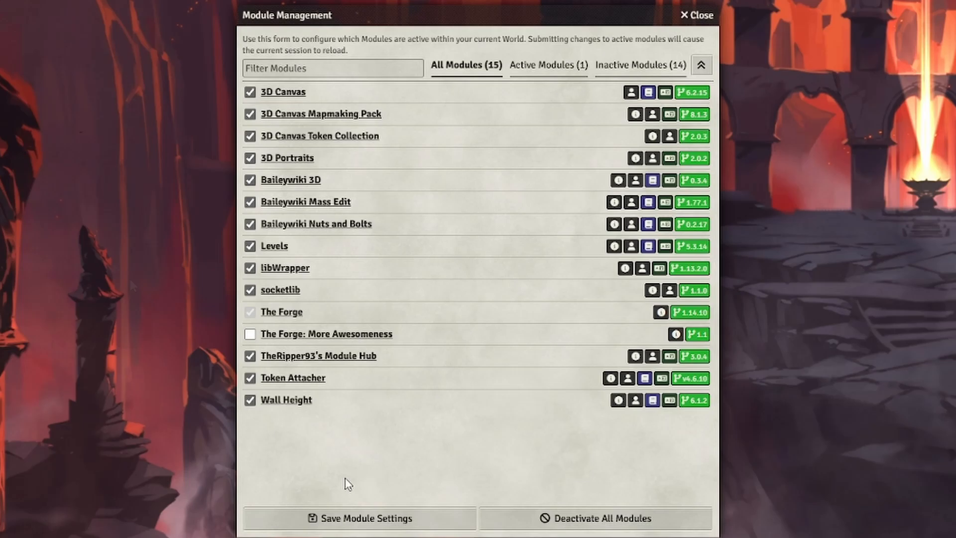
pyautogui.click(364, 518)
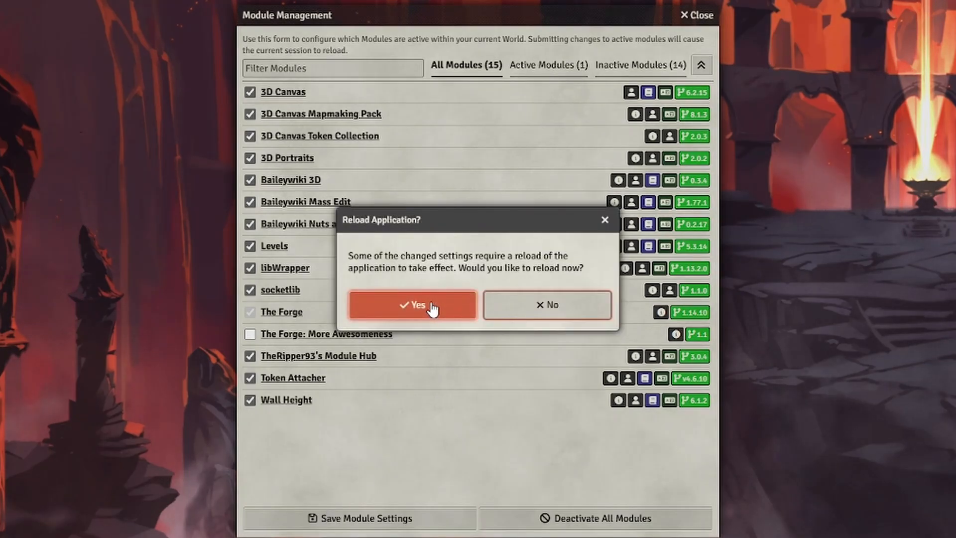
pyautogui.click(412, 304)
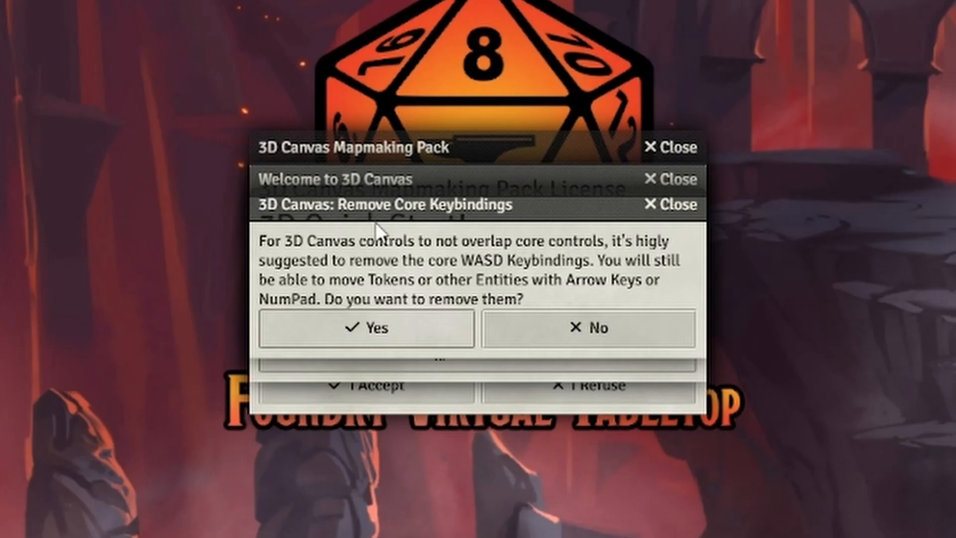
pyautogui.moveTo(522, 274)
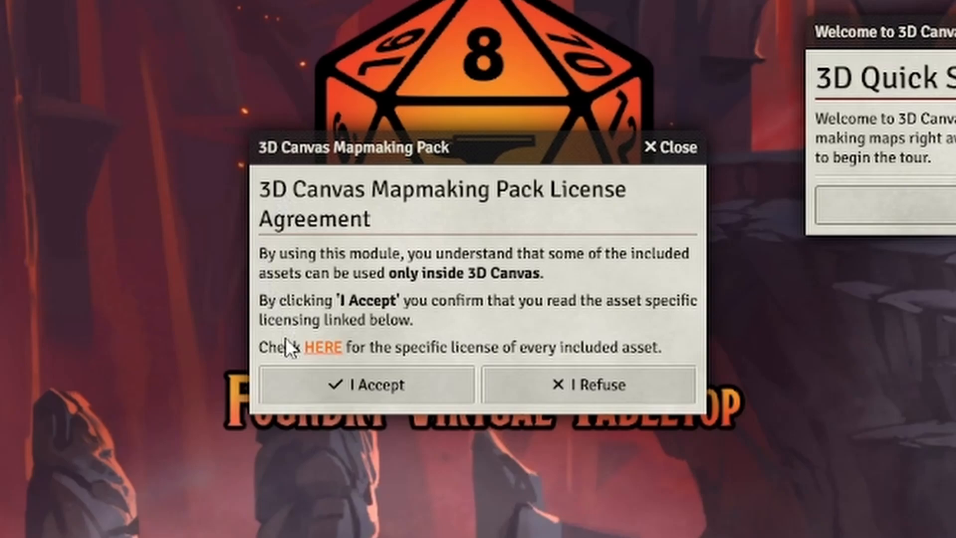
# - Accept the Mapmaking Pack License Agreement
pyautogui.click(366, 384)
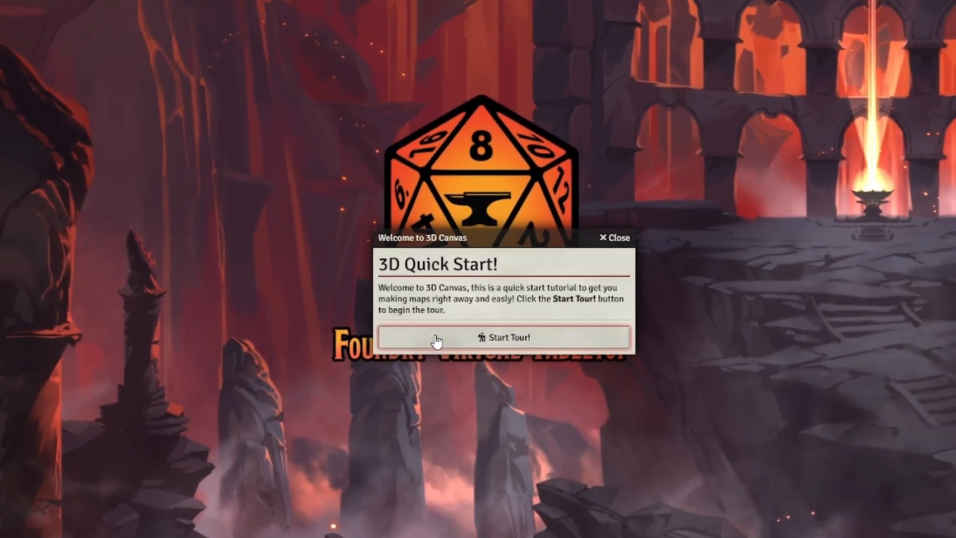
# - Start the 3D Canvas tour and create a new scene with Quick 3D Scene enabled
pyautogui.click(503, 337)
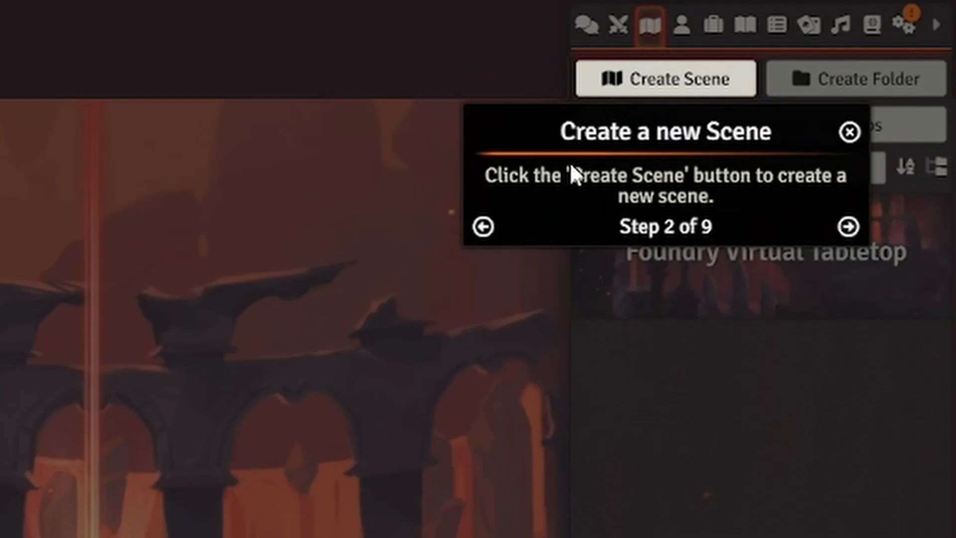
pyautogui.click(665, 79)
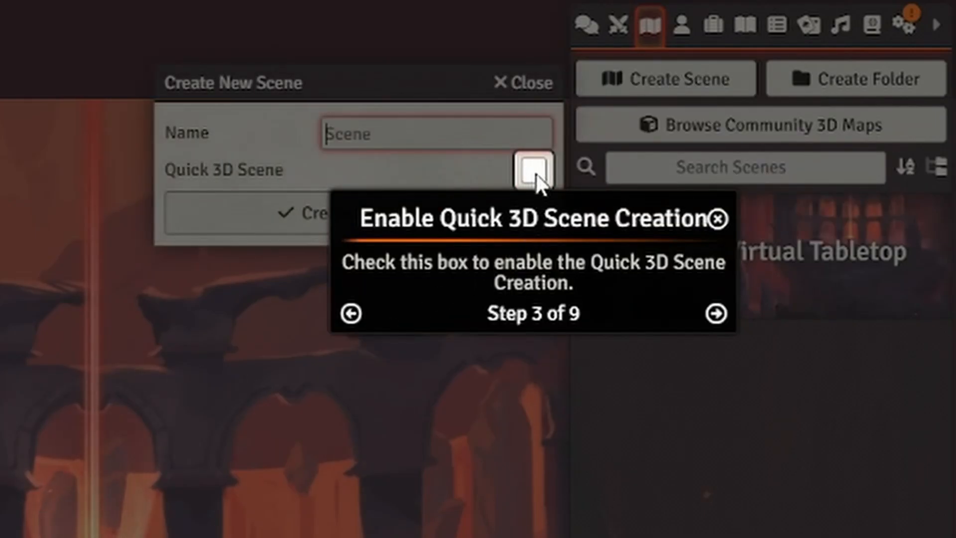
pyautogui.click(535, 170)
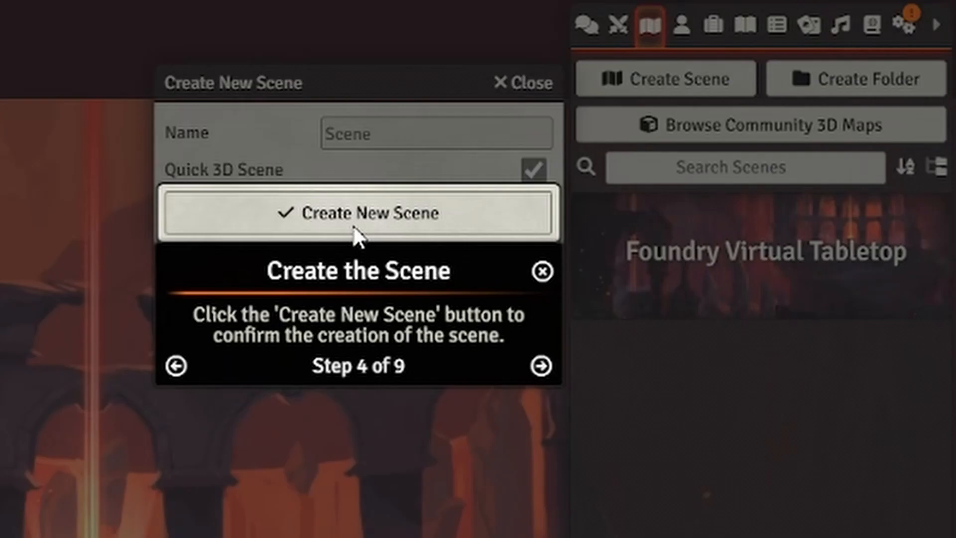
pyautogui.click(358, 213)
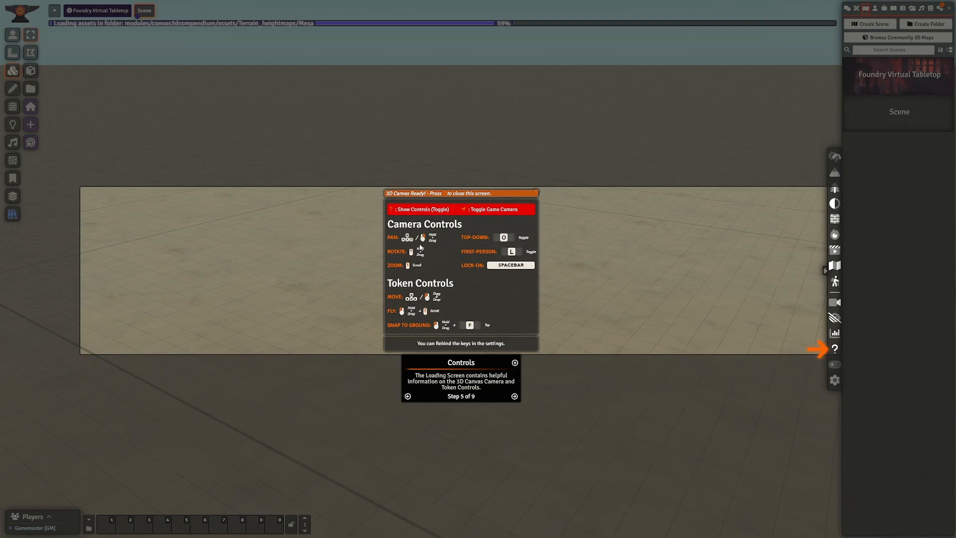
pyautogui.moveTo(476, 353)
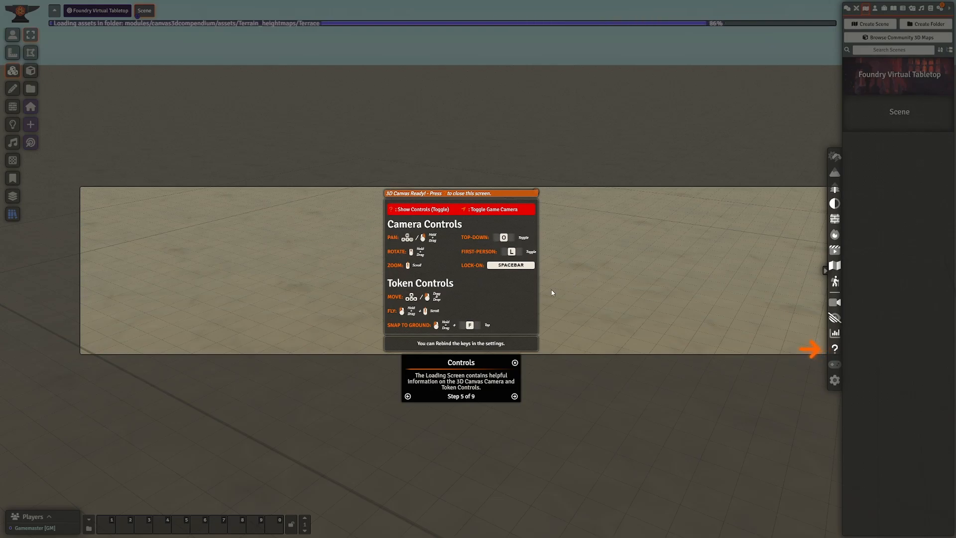
# - Advance past the Controls and 3D Scene Panel tour popups
pyautogui.click(516, 396)
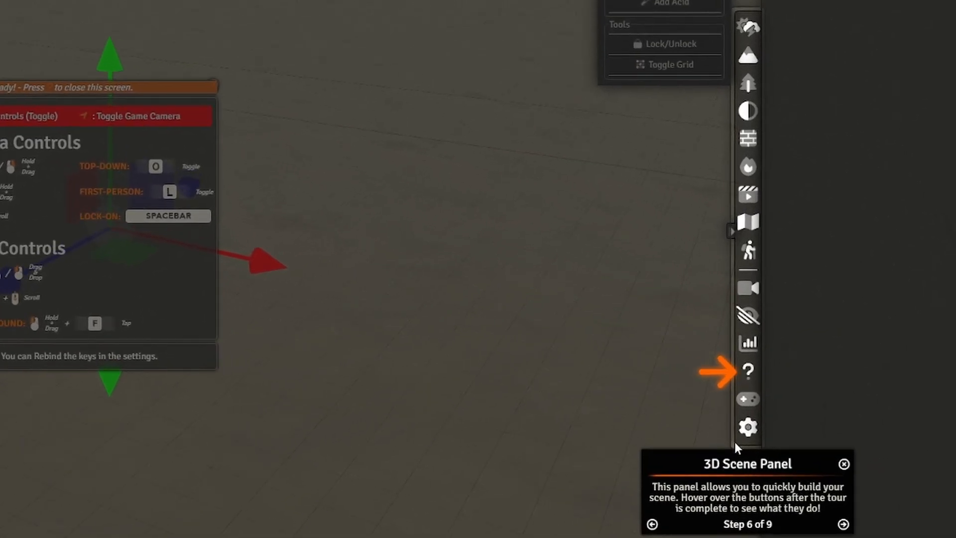
pyautogui.moveTo(771, 327)
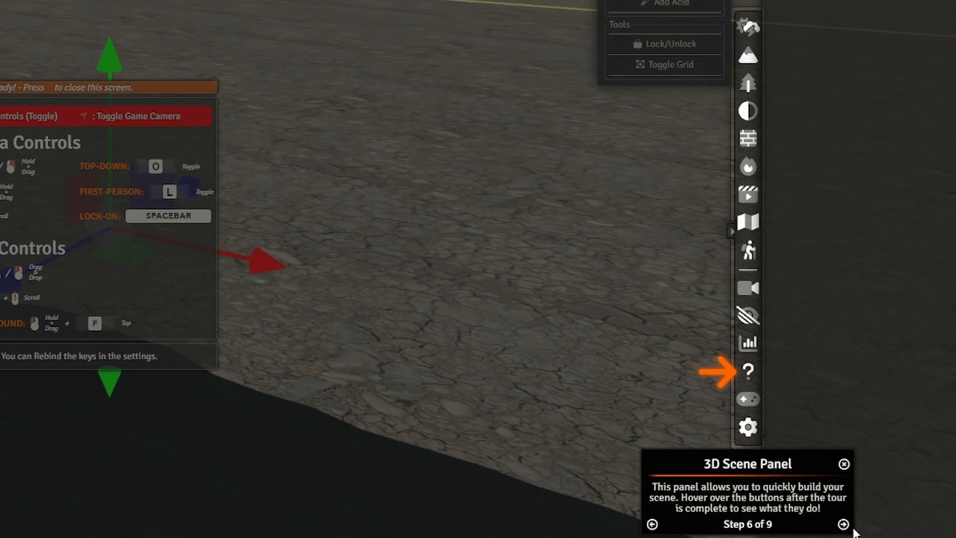
pyautogui.click(843, 524)
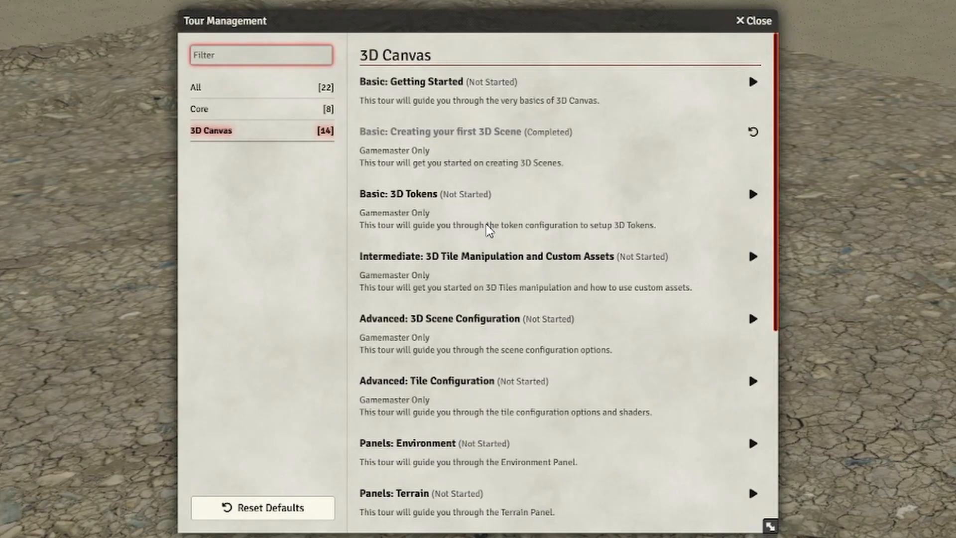
pyautogui.moveTo(402, 201)
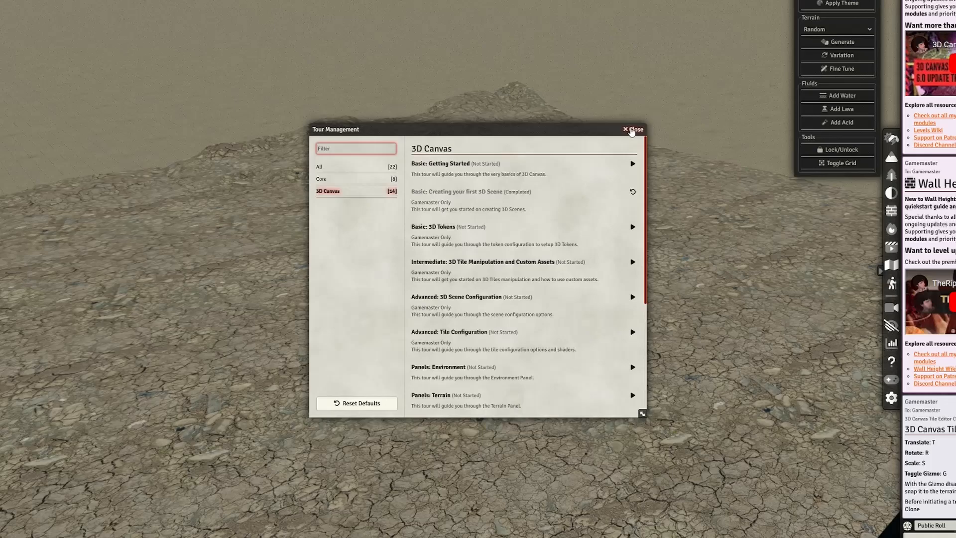
# - Close the Tour Management window to reveal the cracked-earth terrain
pyautogui.click(633, 129)
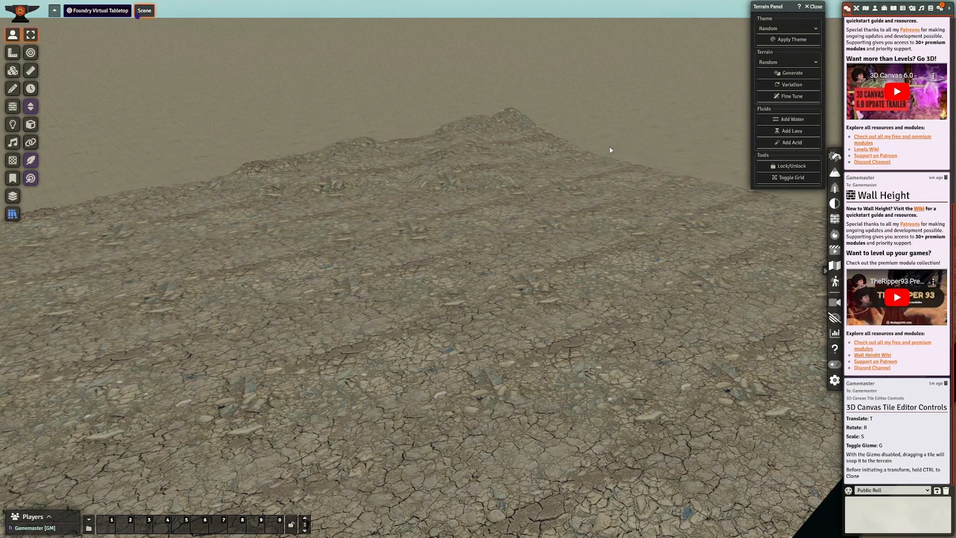